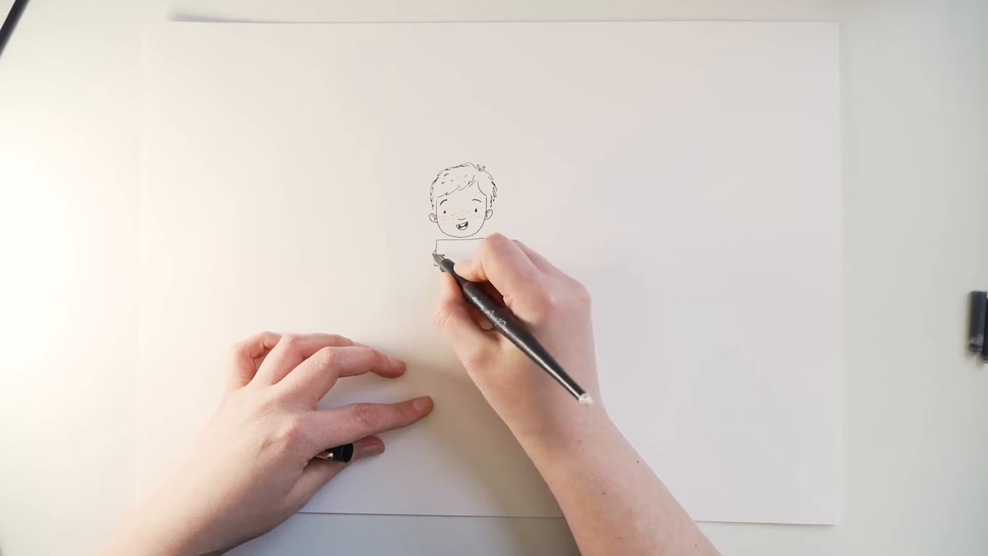
drag(448, 270, 486, 254)
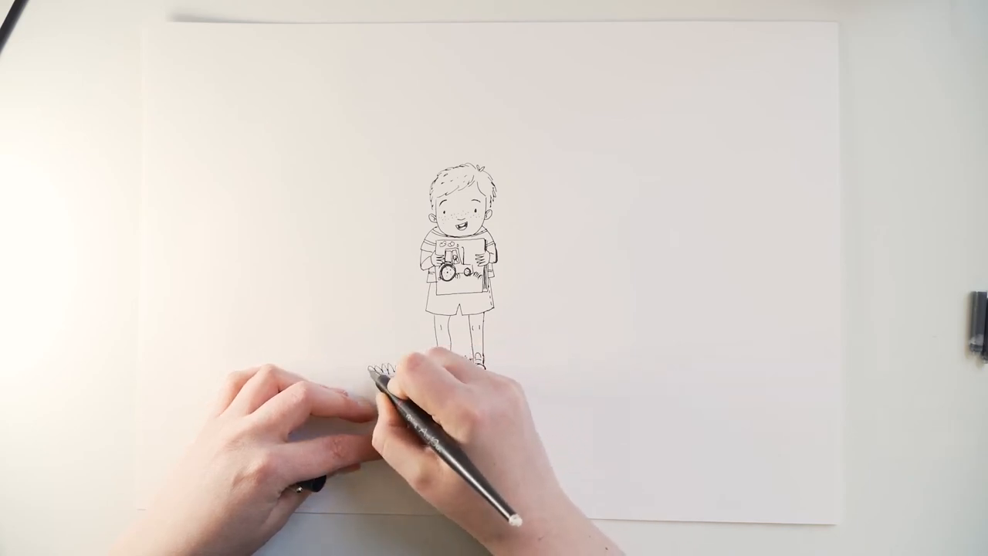
drag(370, 363, 524, 358)
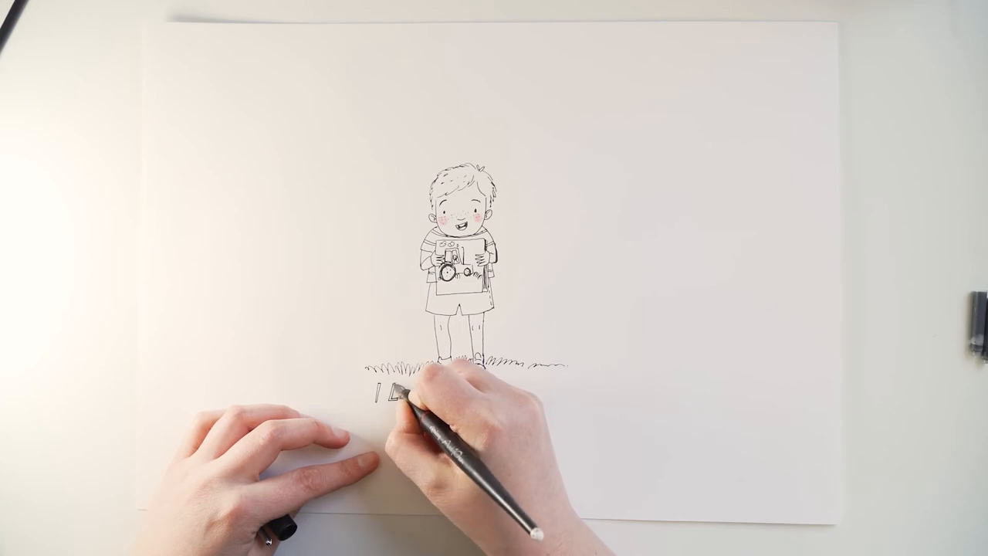
drag(386, 397, 432, 393)
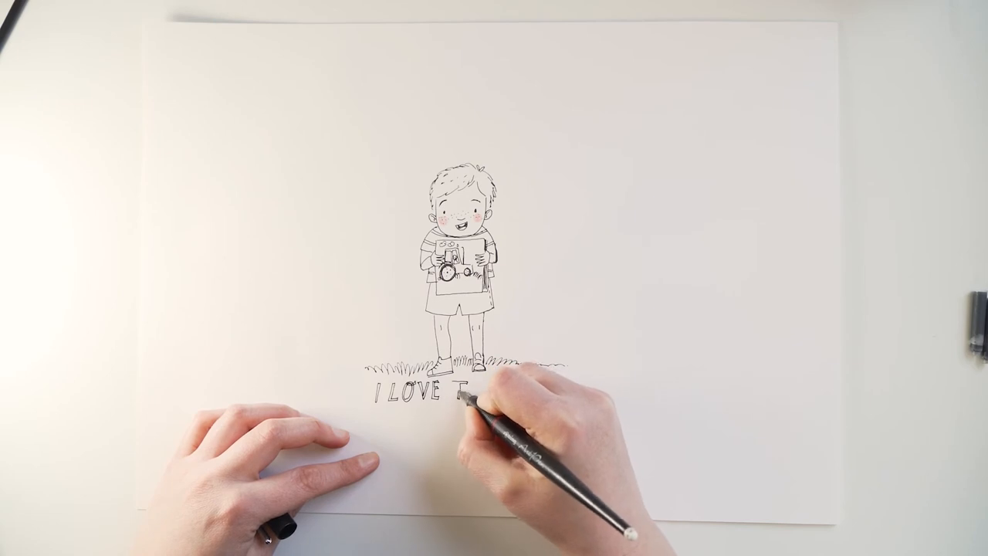
text(TRA)
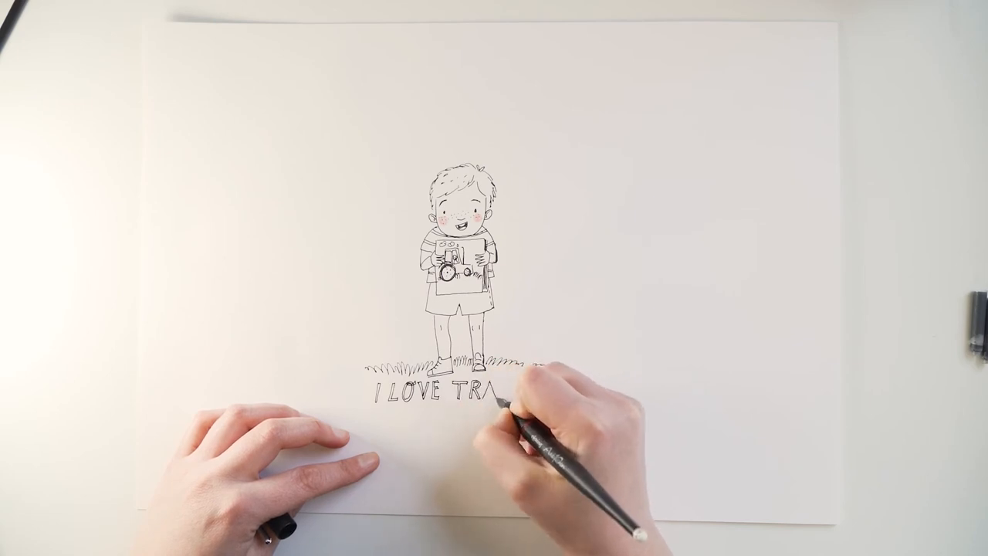